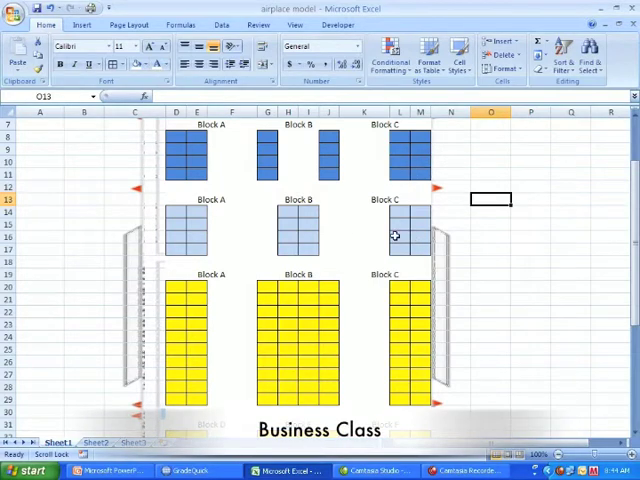
mouse_move(390, 236)
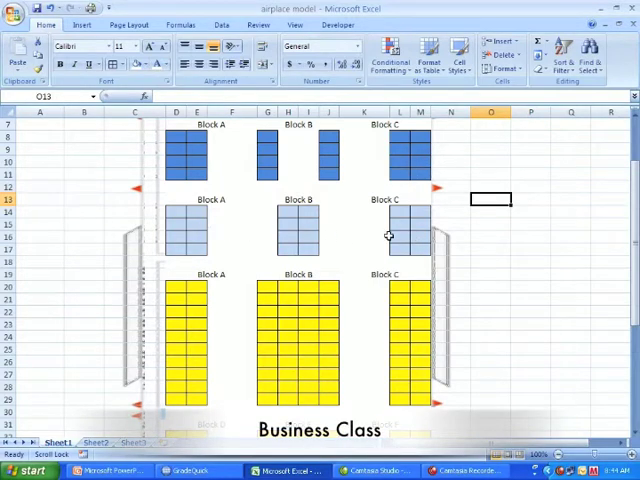
Switch to Sheet2 and select the Economy Class code values.
scroll("down", 3)
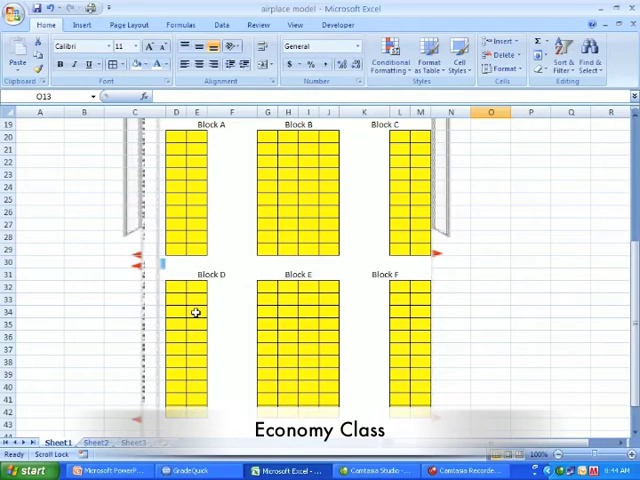
left_click(95, 442)
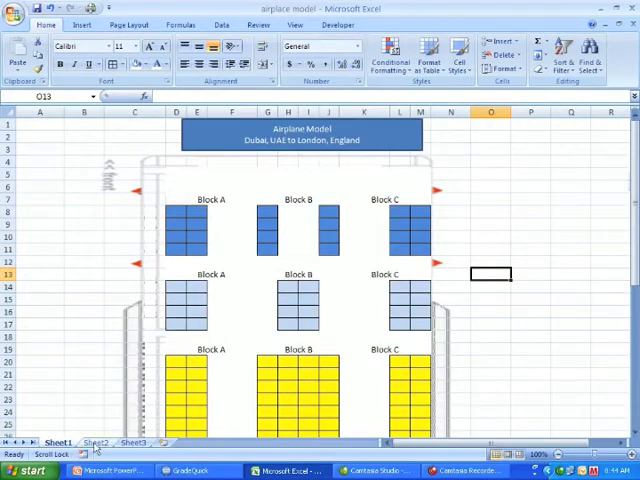
left_click(96, 442)
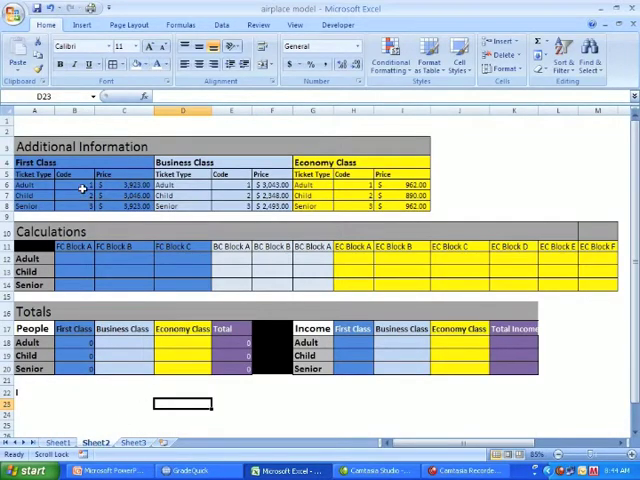
left_click_drag(91, 185, 91, 207)
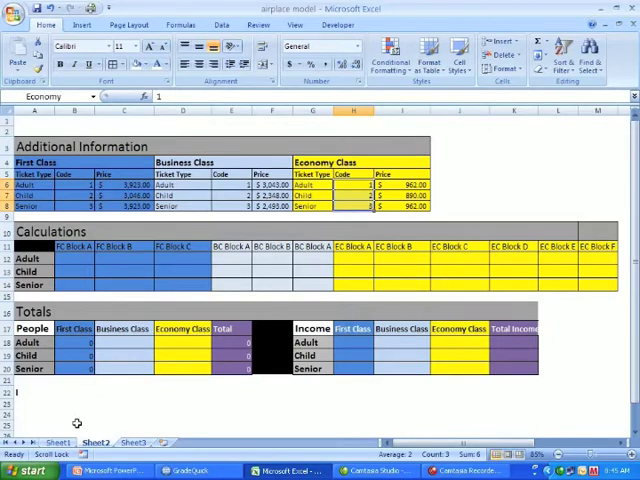
Flip to Sheet1 and back, landing on the First Class code column.
left_click(58, 442)
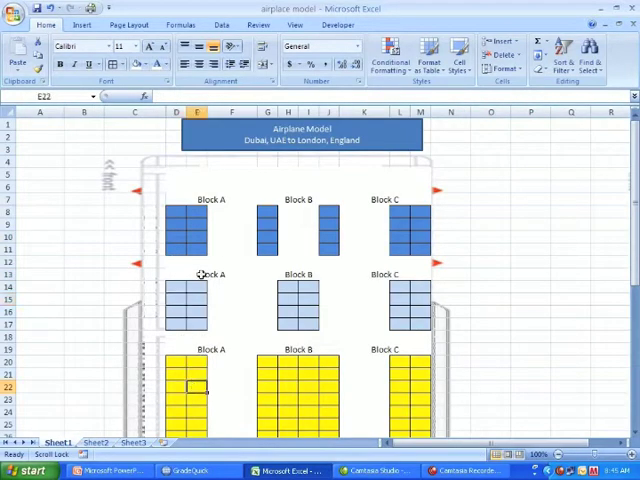
left_click(266, 237)
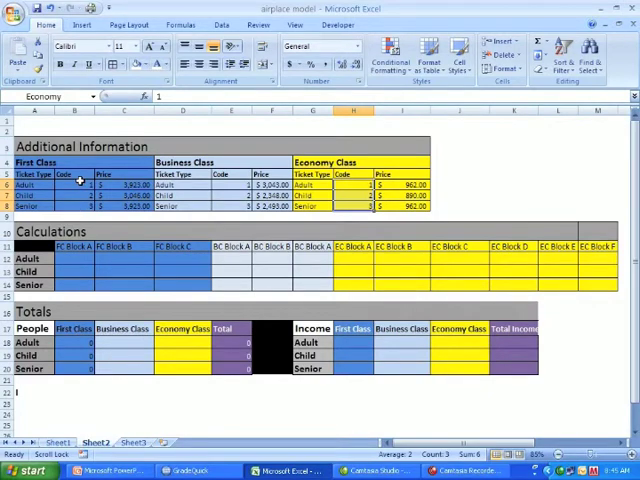
left_click(72, 185)
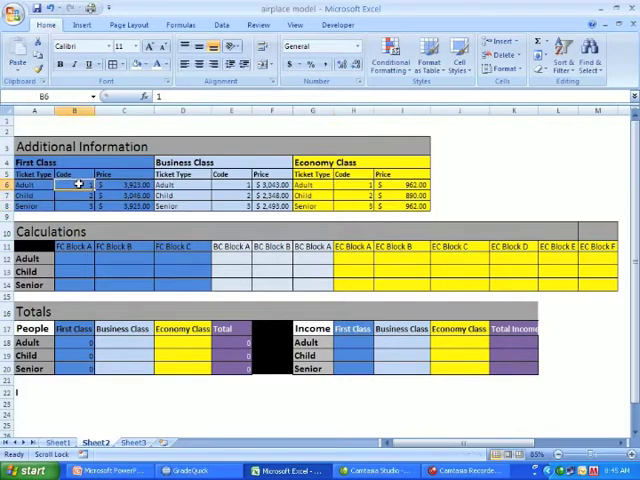
Select the First Class codes B6:B8 and define them as the name FC.
left_click_drag(75, 185, 75, 207)
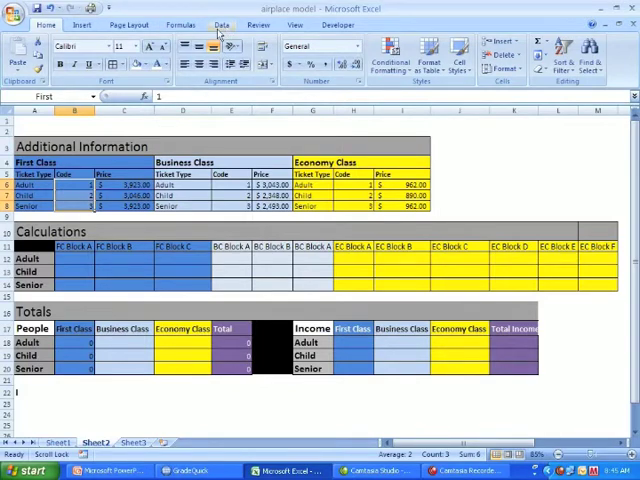
left_click(180, 25)
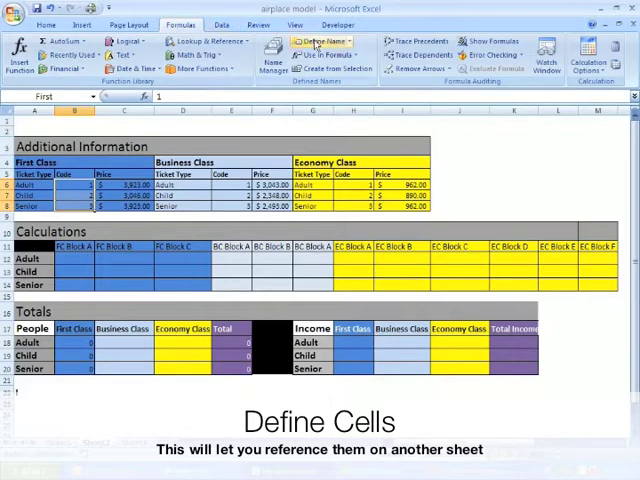
left_click(320, 41)
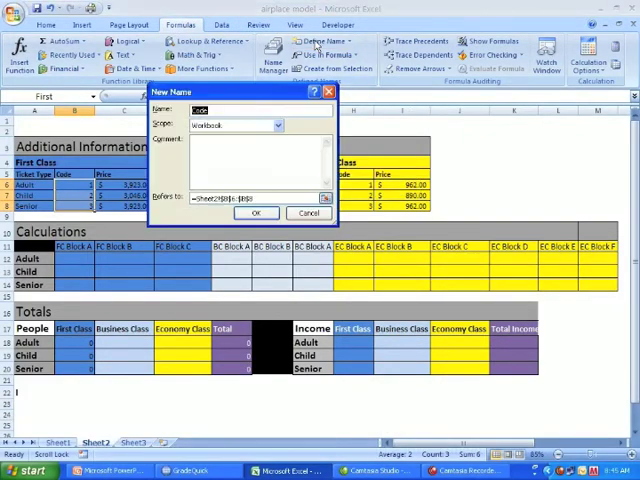
type("FC")
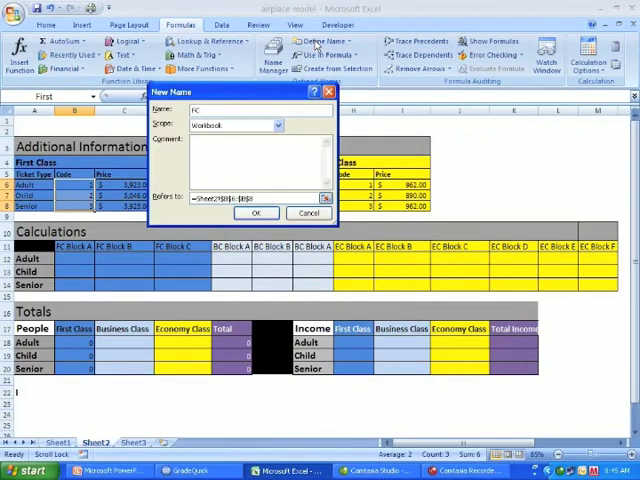
left_click(256, 212)
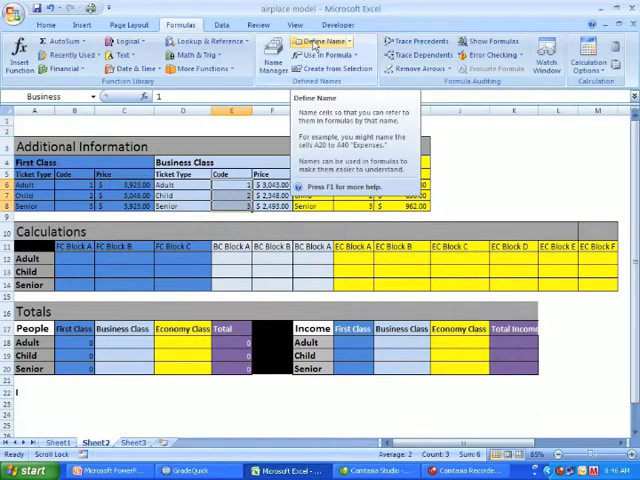
Define the Business Class codes E6:E8 as BC, correcting the 'BCC' typo.
left_click(320, 40)
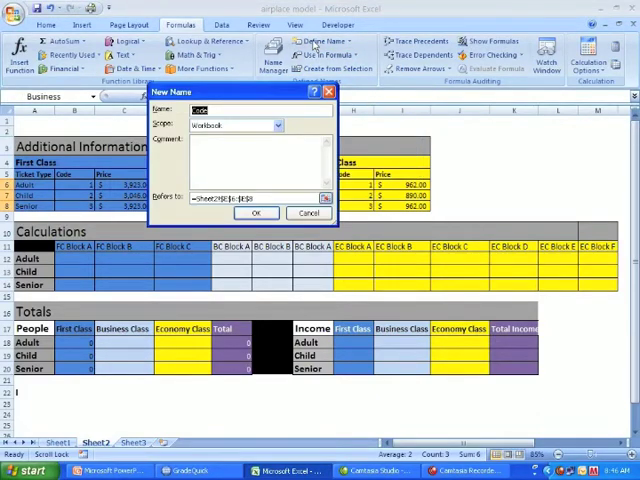
type("BCC")
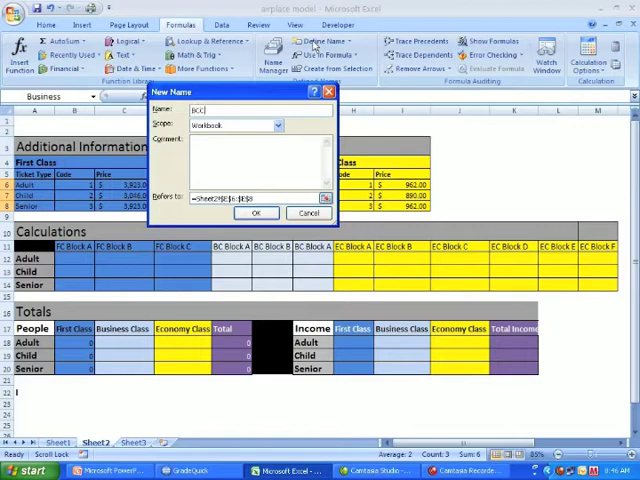
key("Backspace")
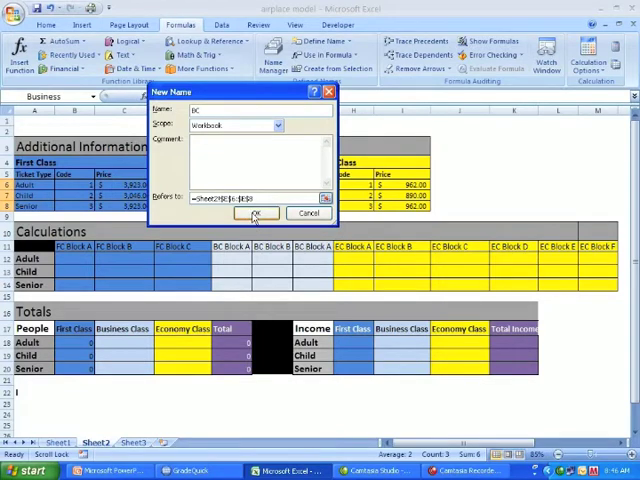
left_click(255, 213)
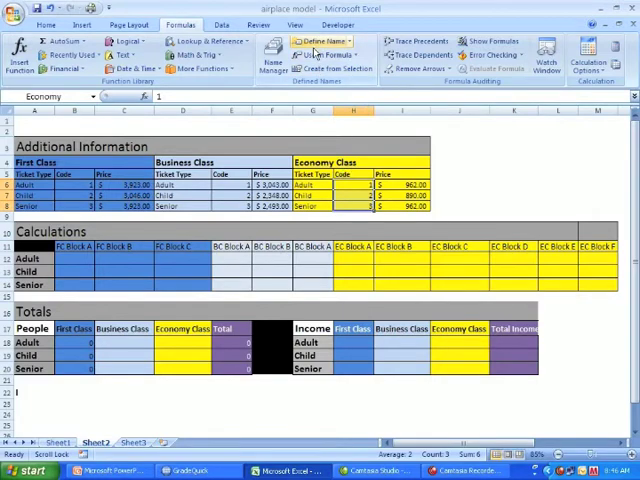
Begin defining a name for the Economy Class ticket codes.
left_click(320, 41)
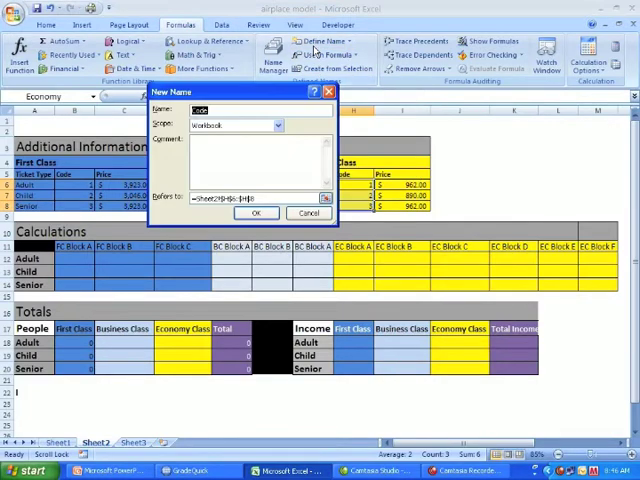
type("t")
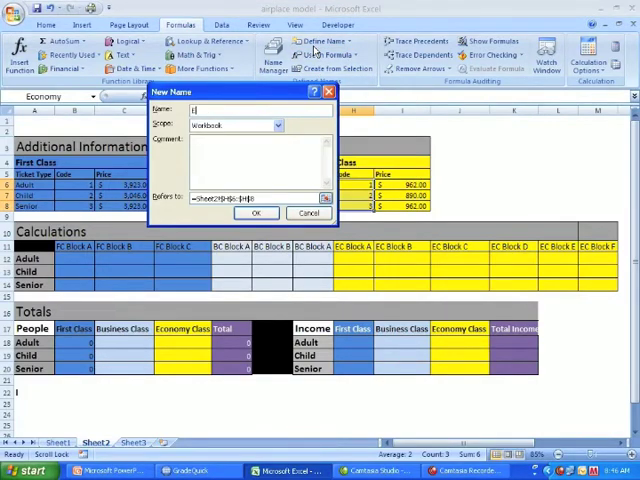
type("C")
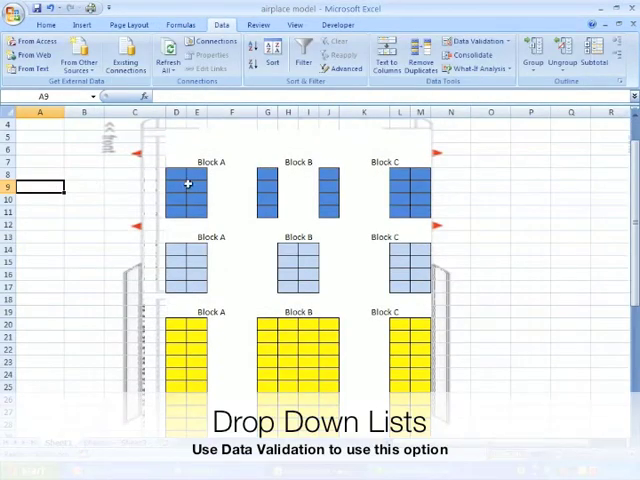
Apply List data validation with source =FC to first-class Block A seats D8:E11.
left_click(184, 178)
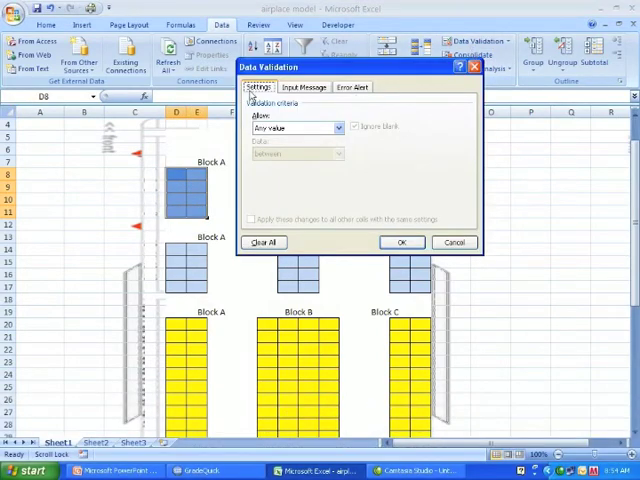
left_click(304, 87)
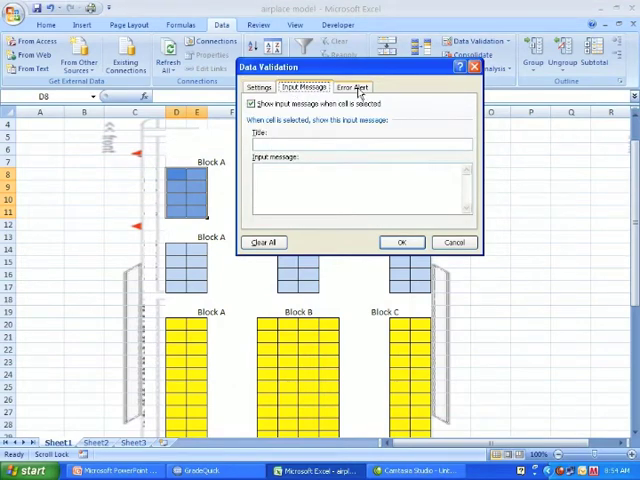
left_click(352, 87)
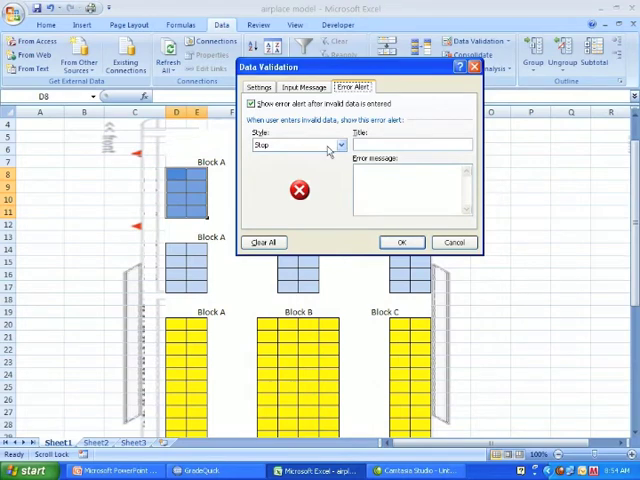
left_click(259, 87)
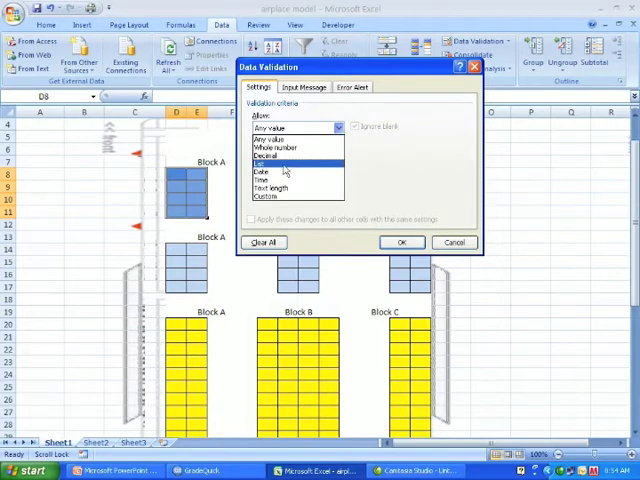
left_click(270, 160)
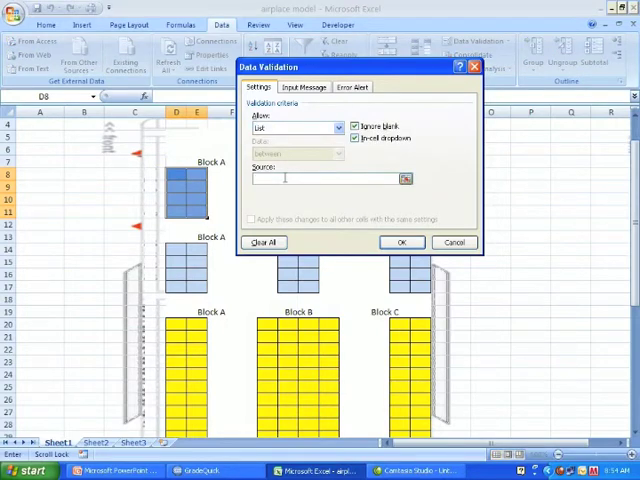
type("=")
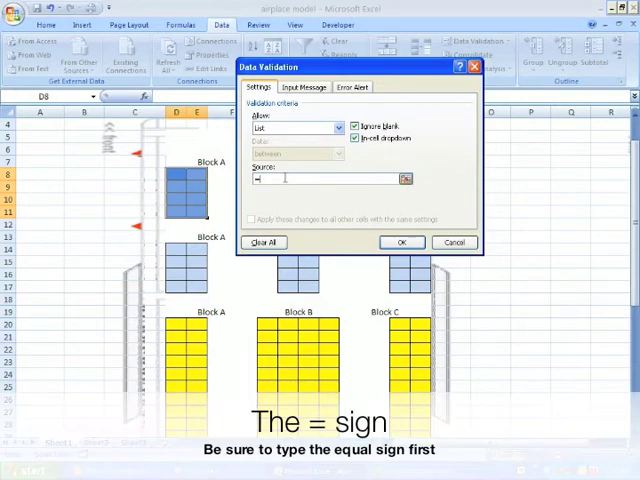
type("=")
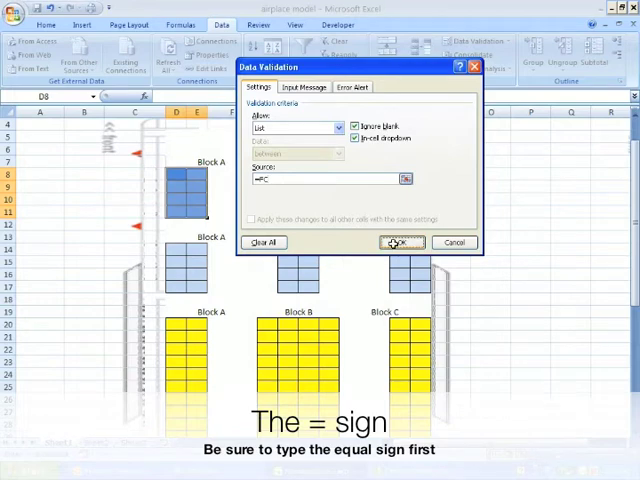
left_click(400, 242)
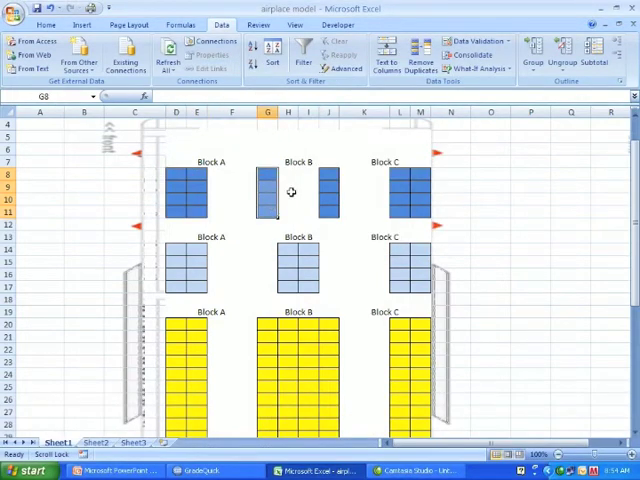
left_click(464, 42)
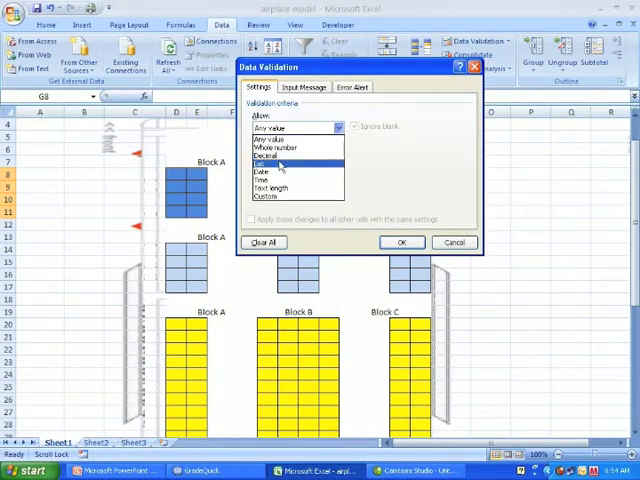
Add FC list validation to first-class Block B, then =BC list to business seats D14:E17.
left_click(280, 160)
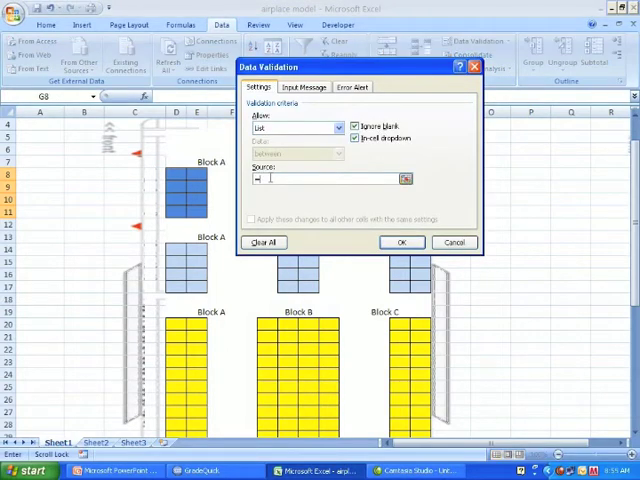
left_click(401, 242)
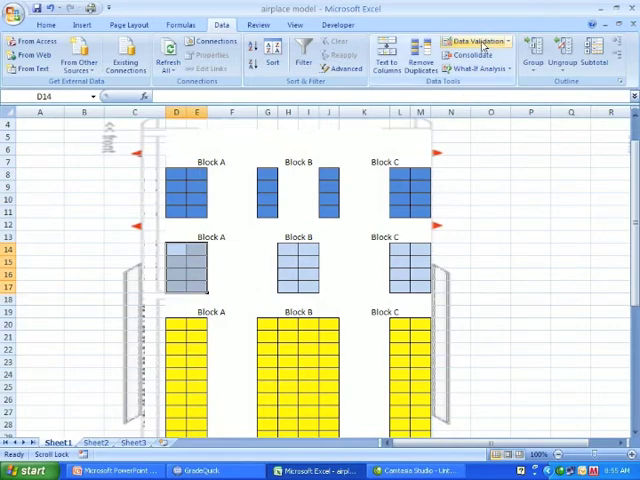
left_click(480, 40)
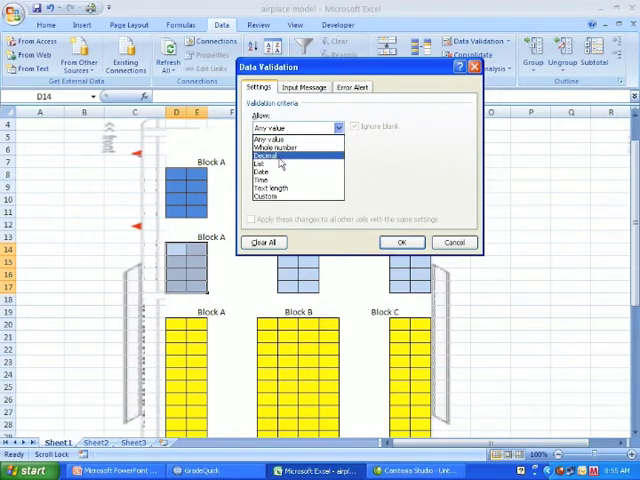
left_click(265, 163)
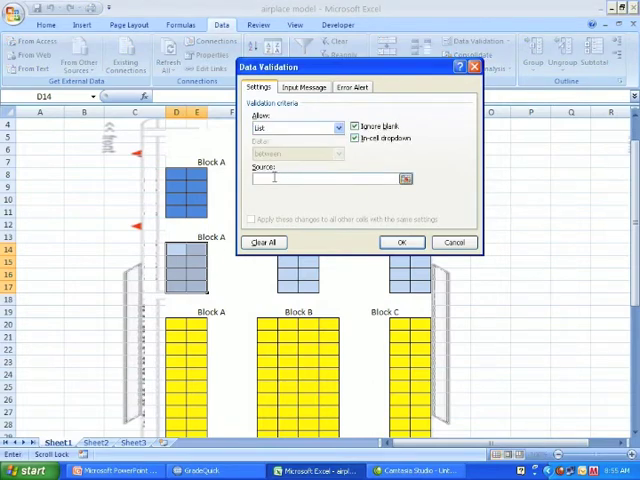
type("=BC")
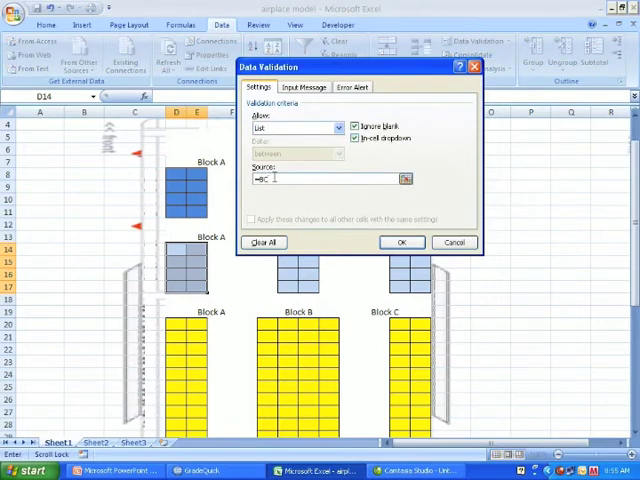
left_click(402, 242)
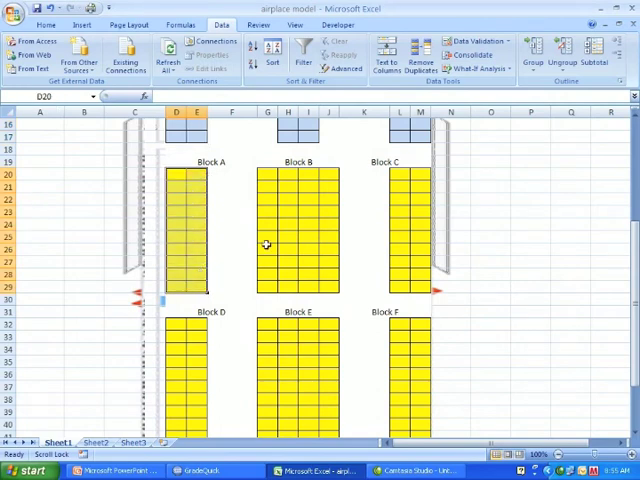
Apply List data validation with source =EC to economy Block A seats D20:E29.
left_click(462, 42)
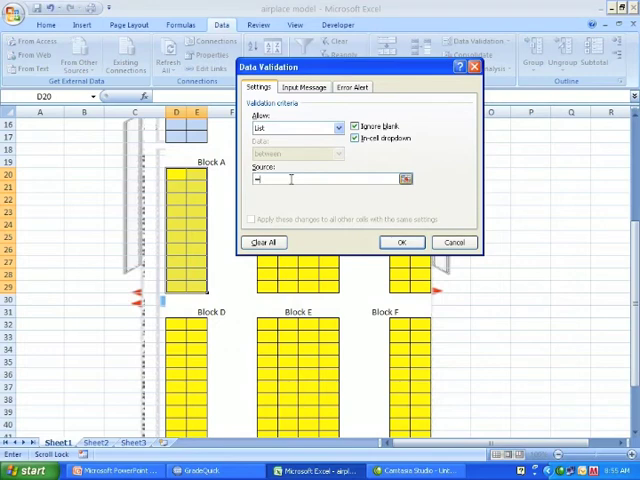
type("=cc")
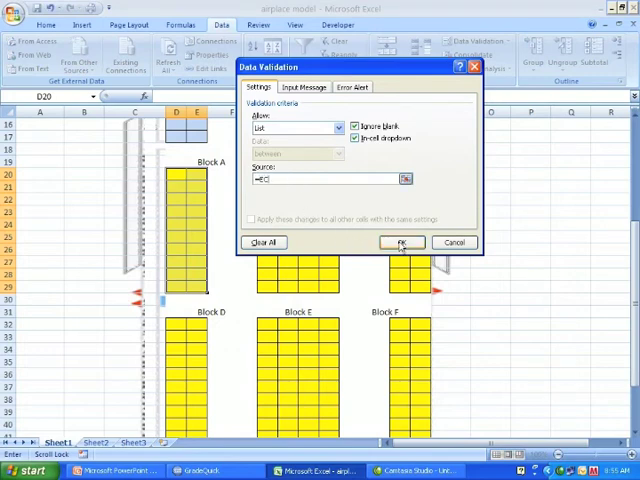
left_click(400, 242)
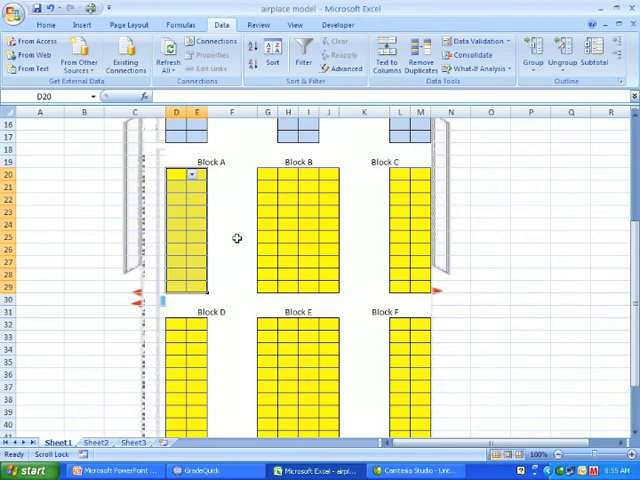